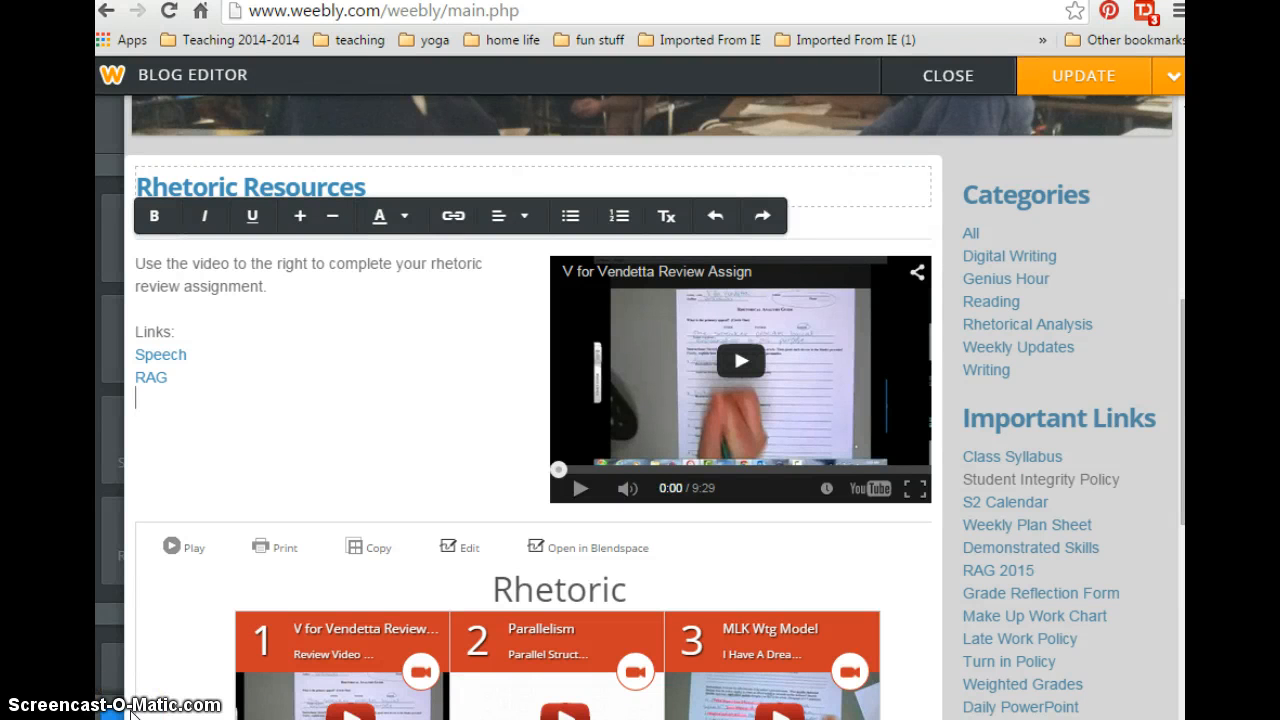
Add the line 'I will link here' under the Links list and start making it a link
{"action": "type", "text": "I will link here"}
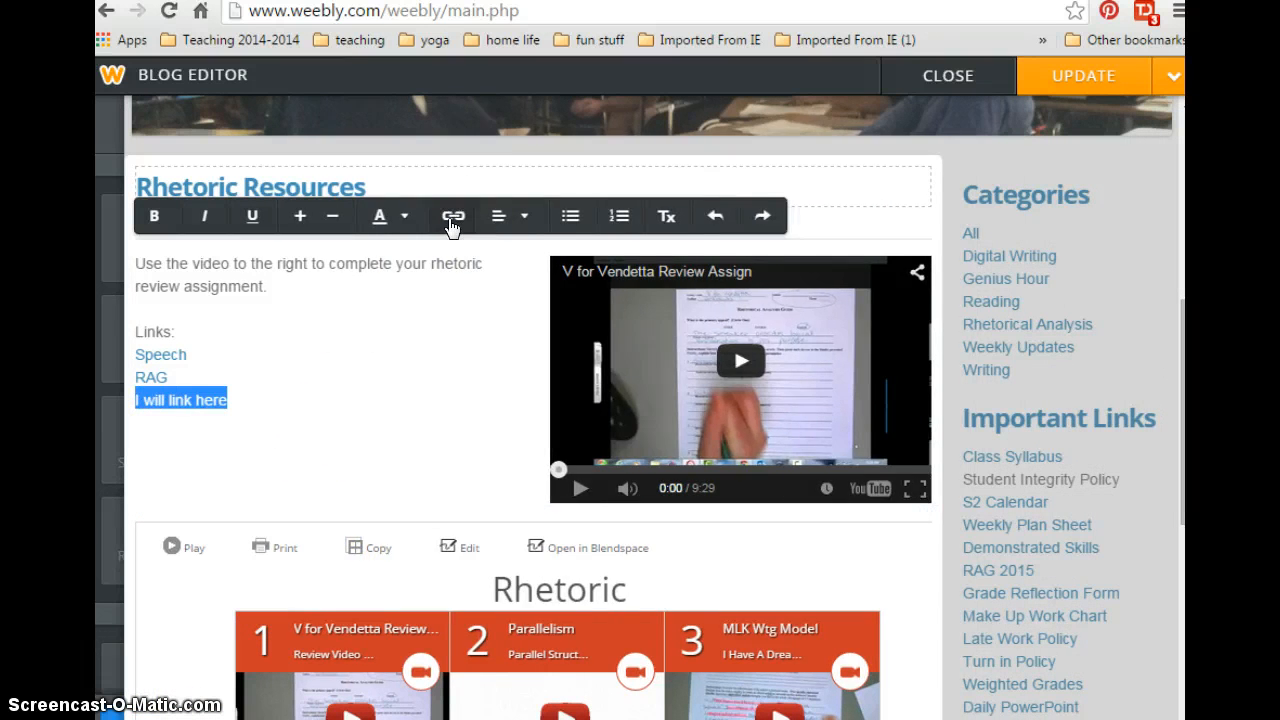
{"action": "left_click", "coordinate": [452, 216]}
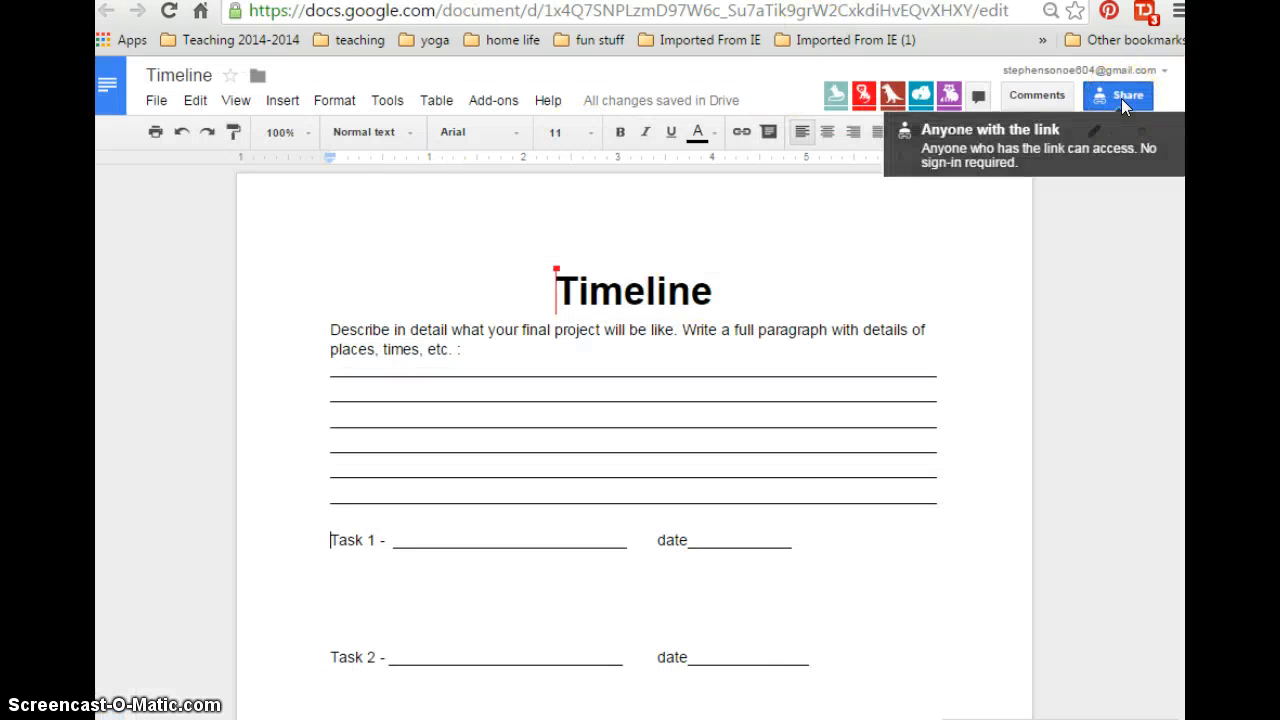
Copy the Timeline document's shareable view-only link from its Share dialog
{"action": "left_click", "coordinate": [1117, 95]}
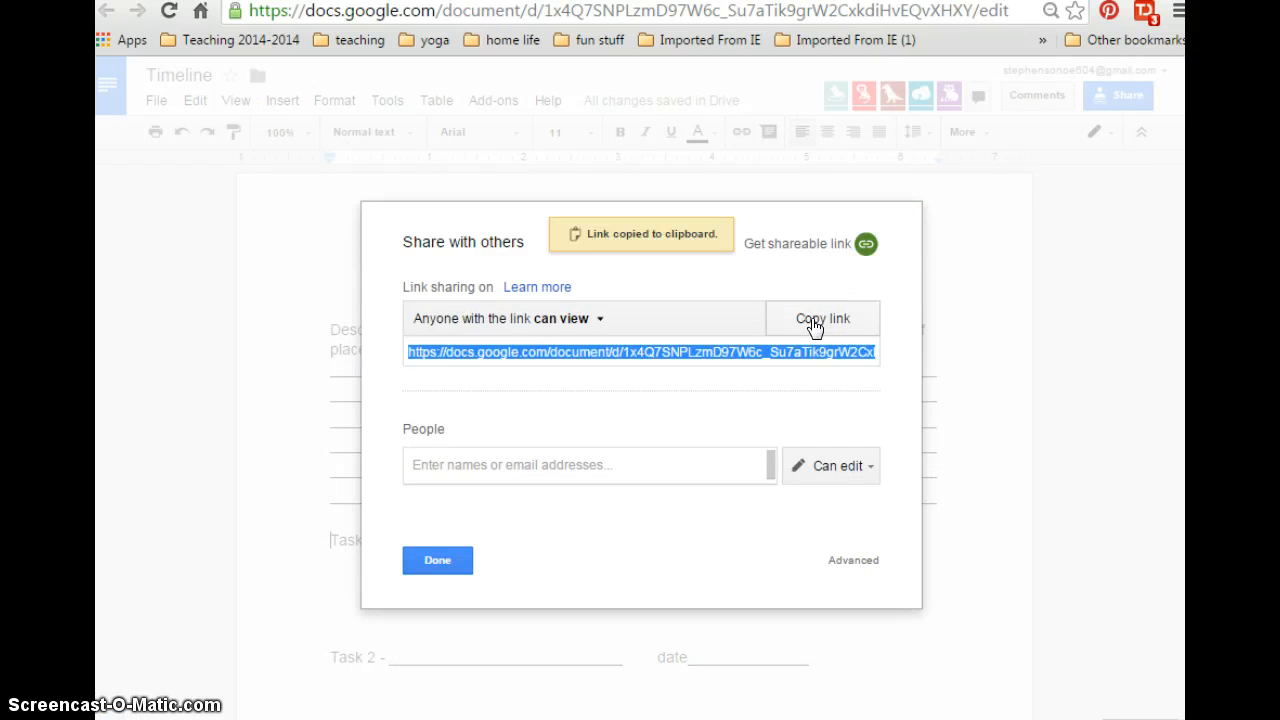
{"action": "left_click", "coordinate": [437, 560]}
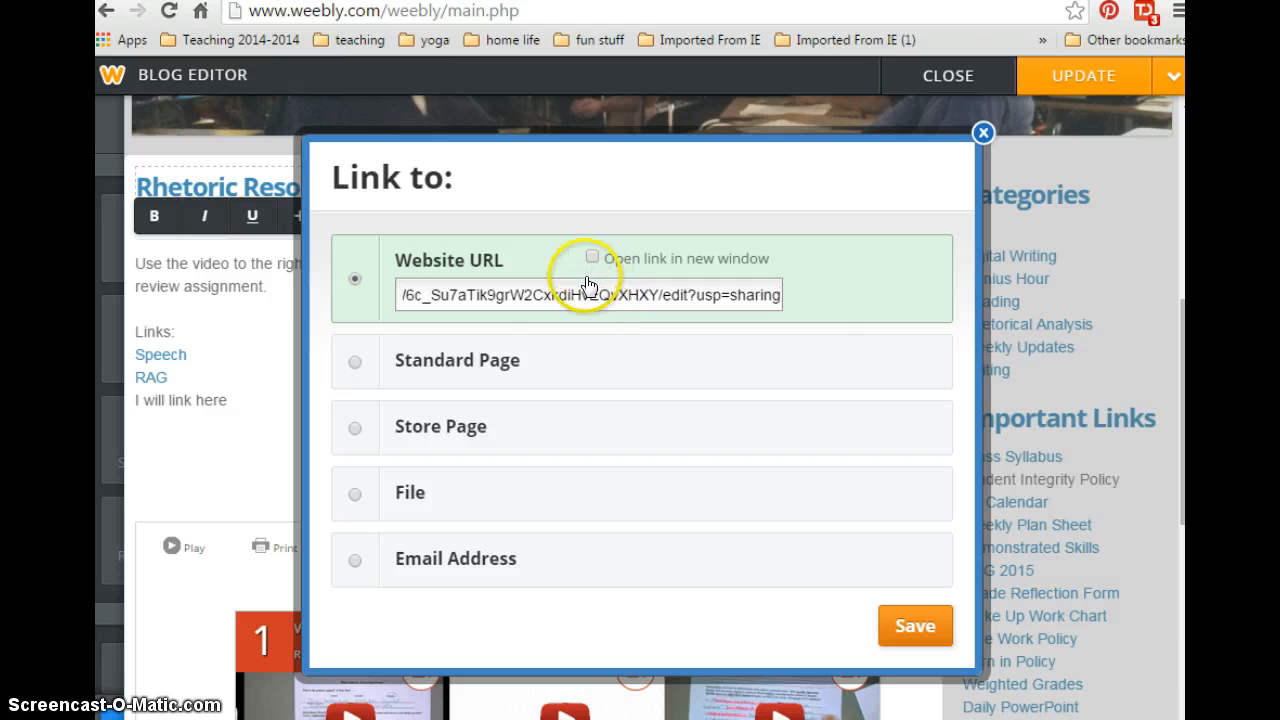
Save the Google Doc link on 'I will link here', set to open in a new window
{"action": "left_click", "coordinate": [591, 258]}
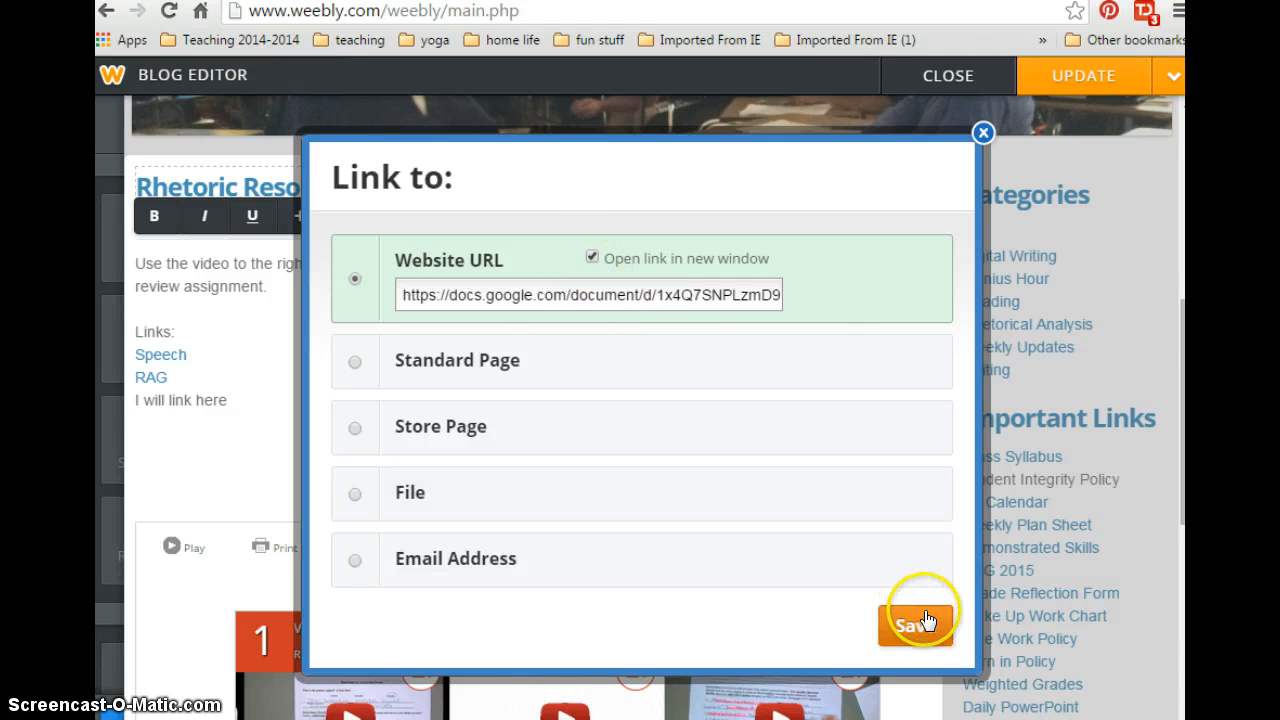
{"action": "left_click", "coordinate": [912, 624]}
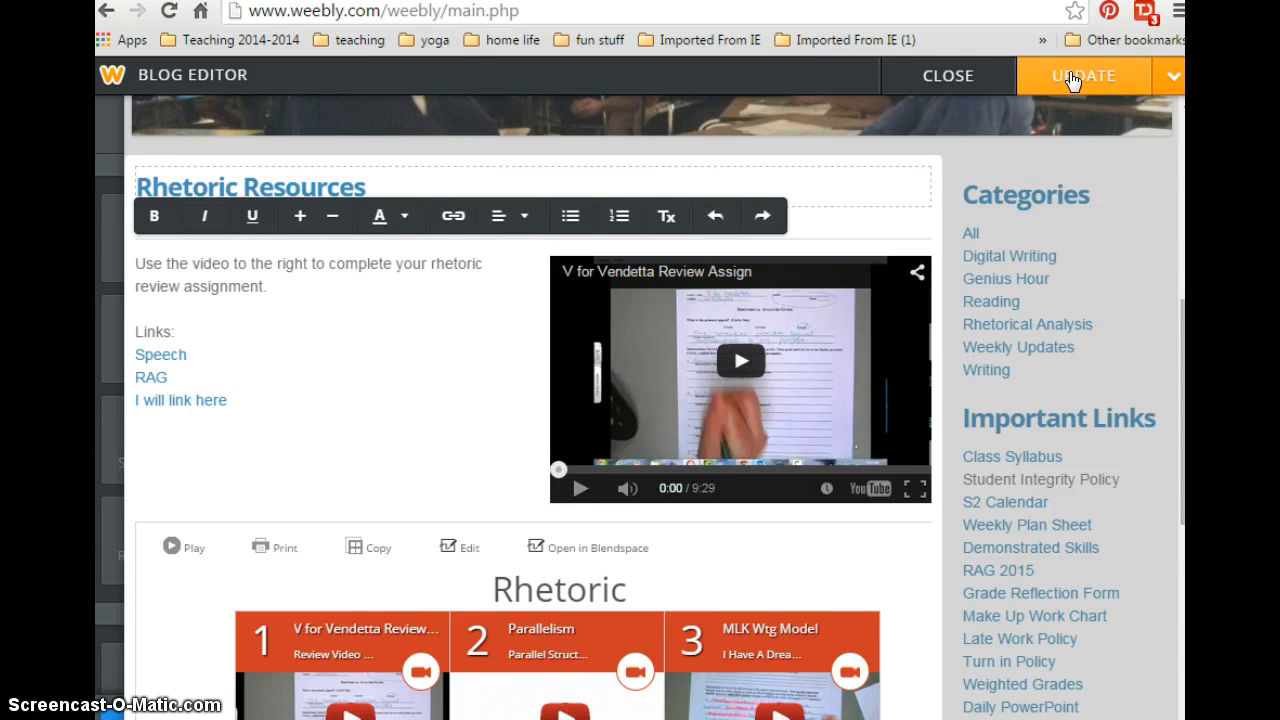
{"action": "double_click", "coordinate": [180, 400]}
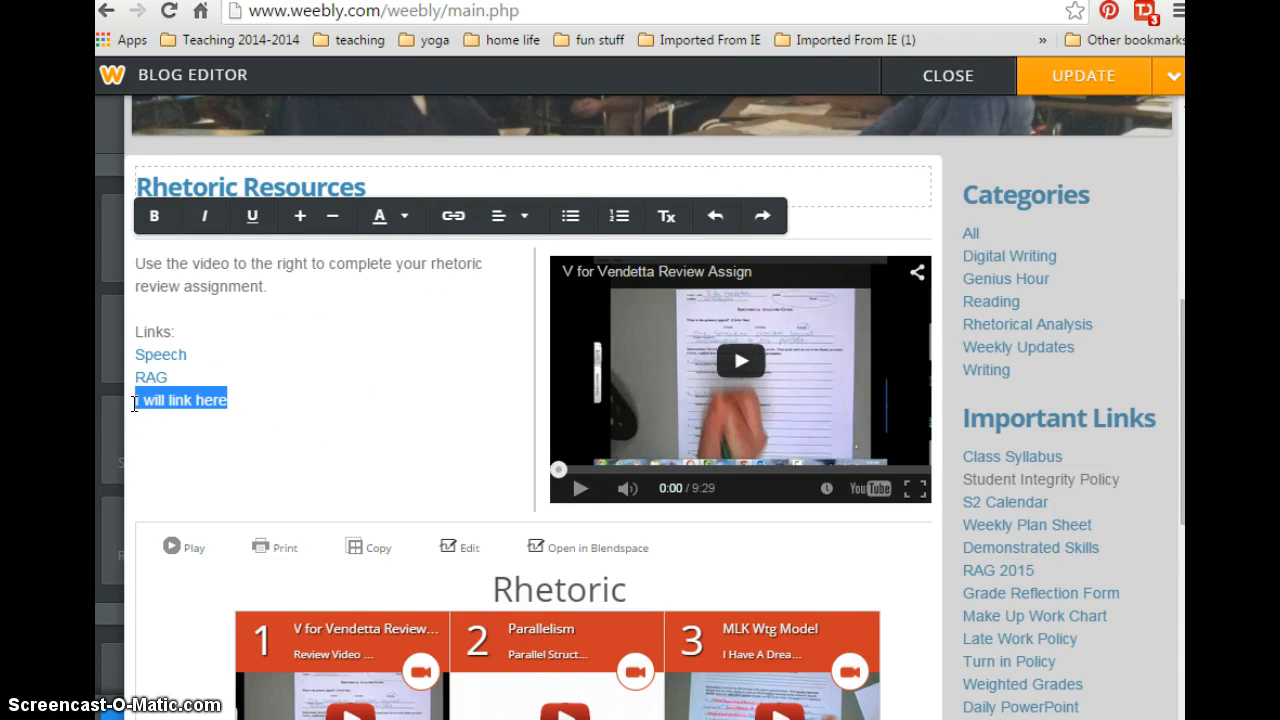